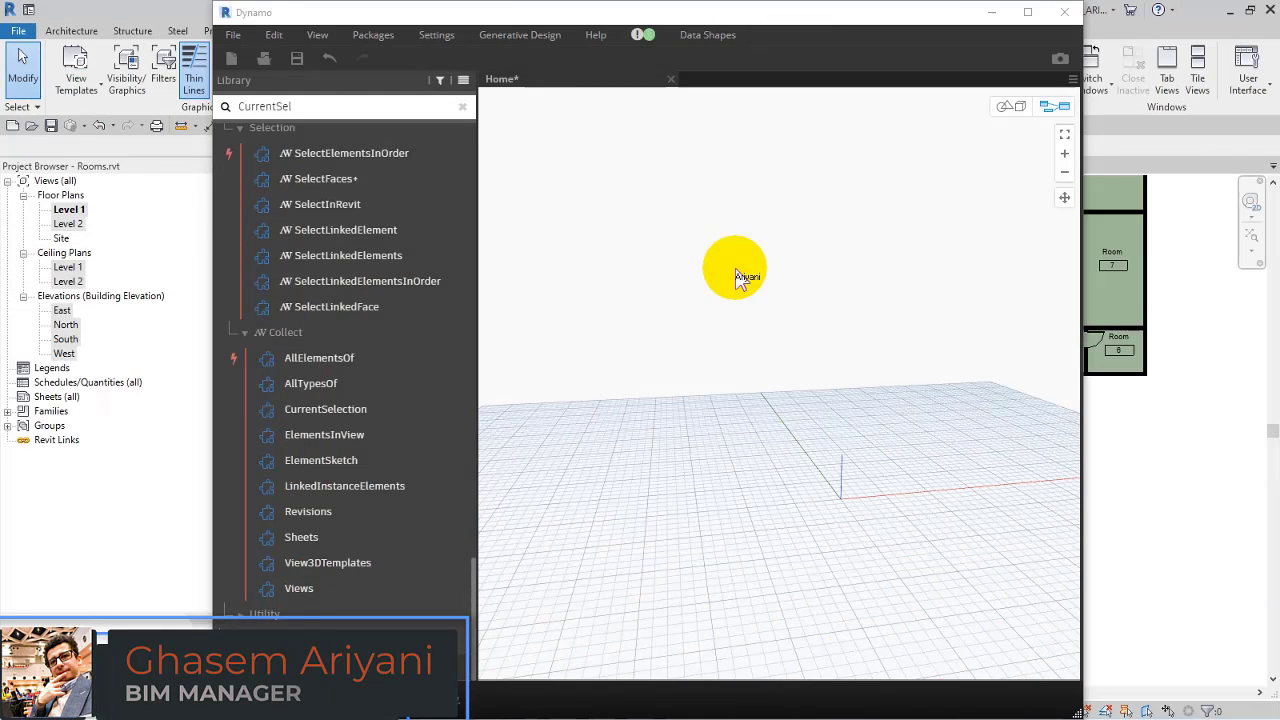
mouse_move(96, 176)
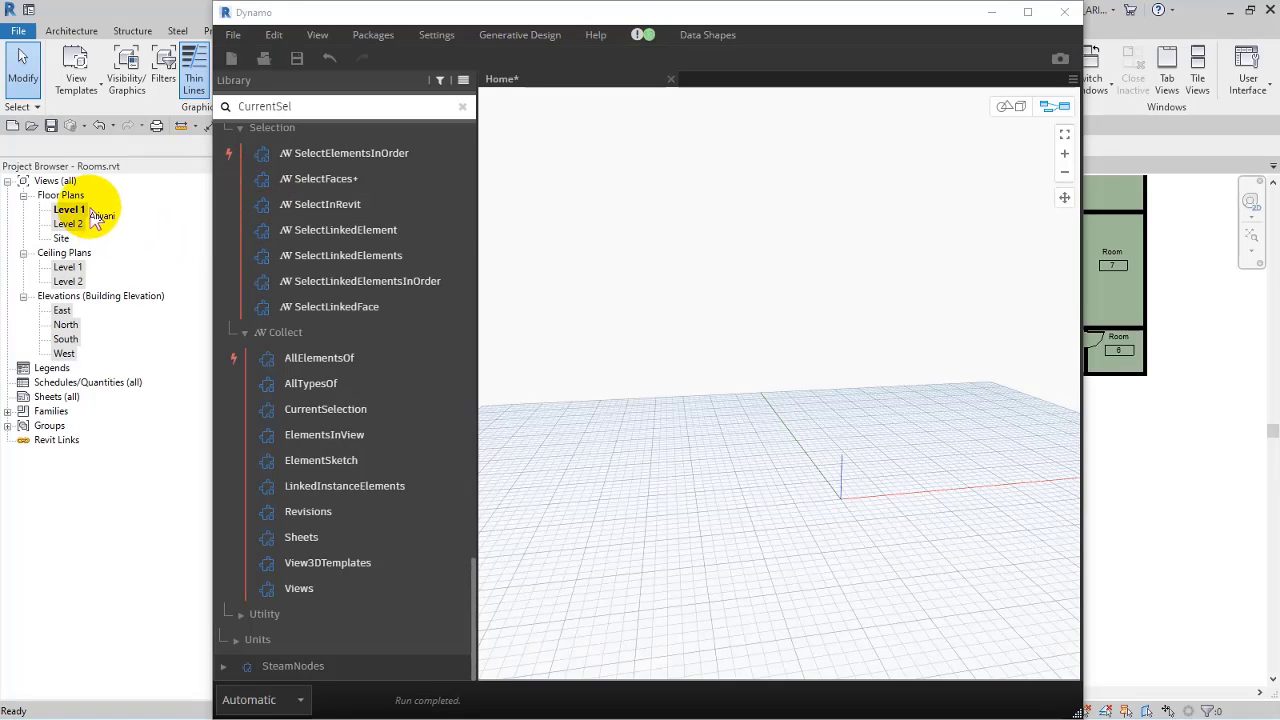
mouse_move(504, 330)
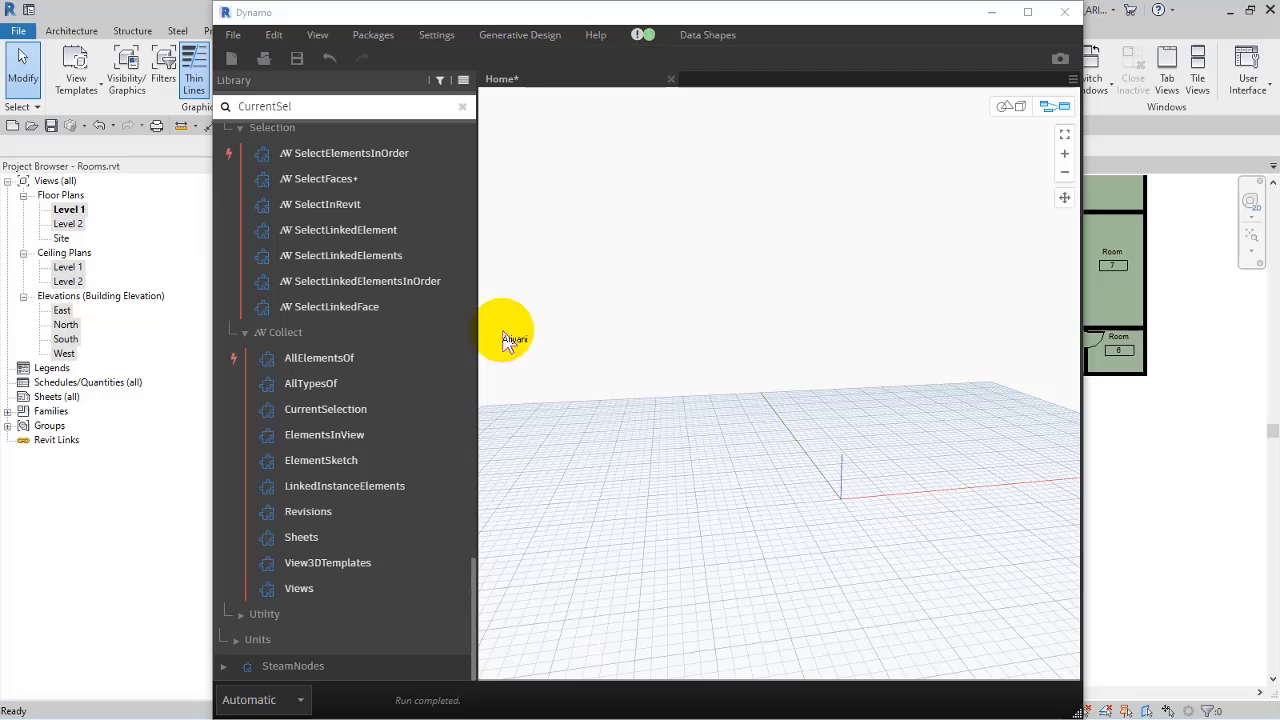
Place the Element.SetName node beside the Code Block producing 'IR - '+name
scroll("up", 3)
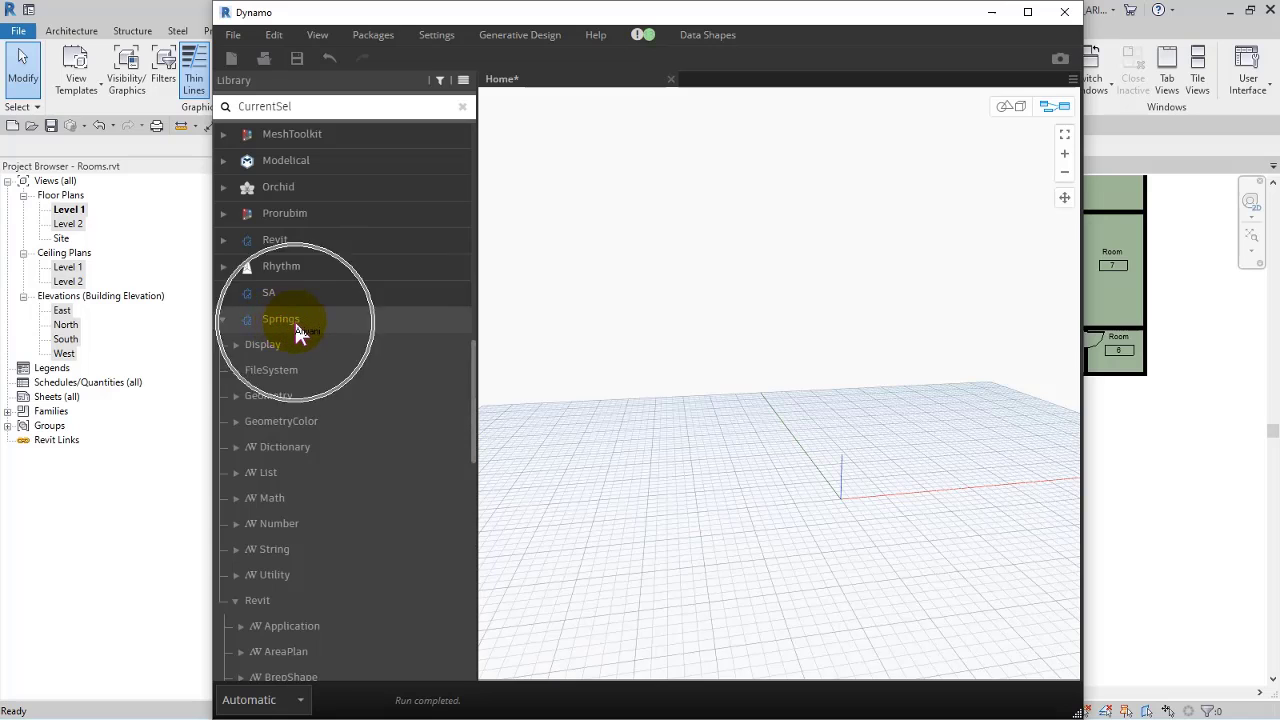
scroll("down", 3)
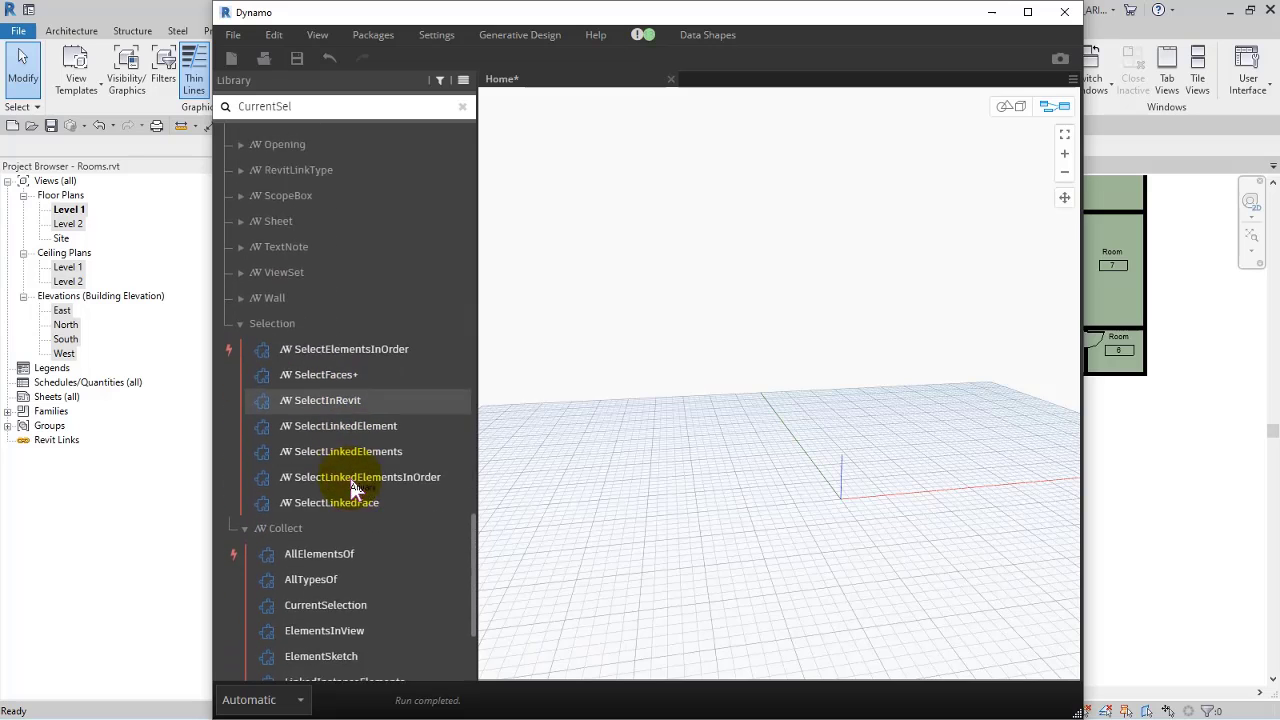
scroll("down", 3)
type("Element.setname")
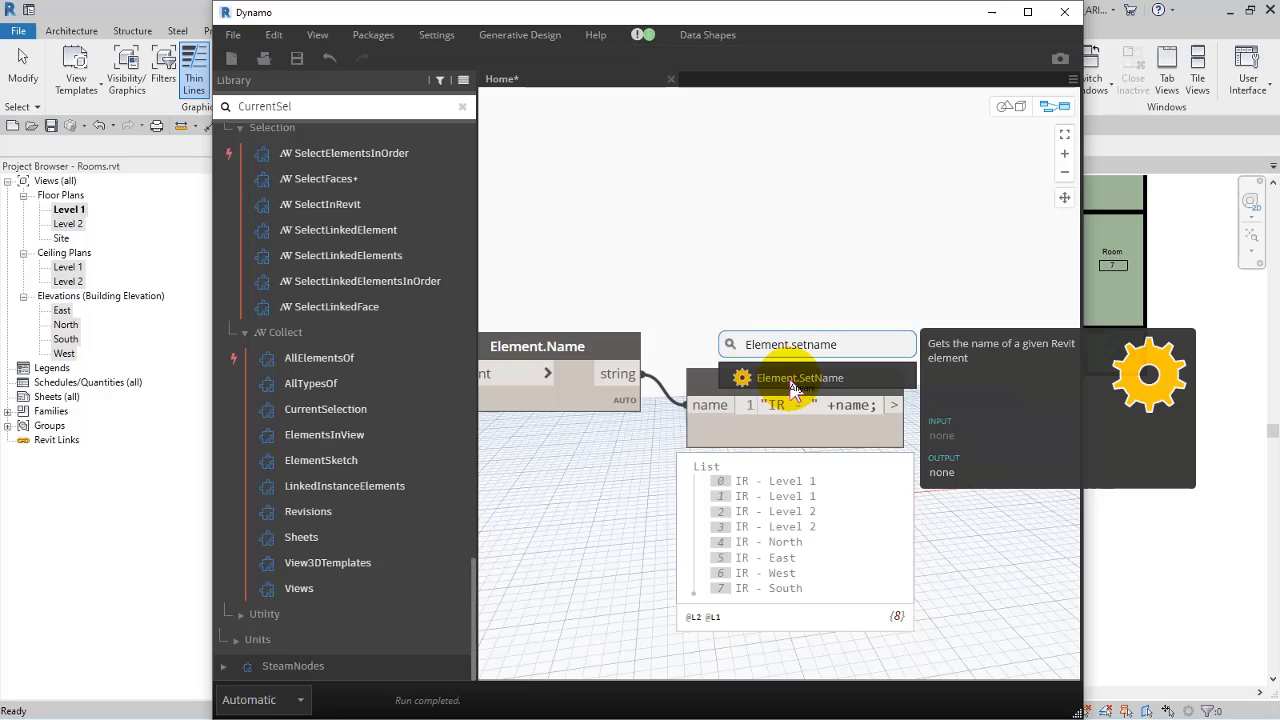
left_click(798, 376)
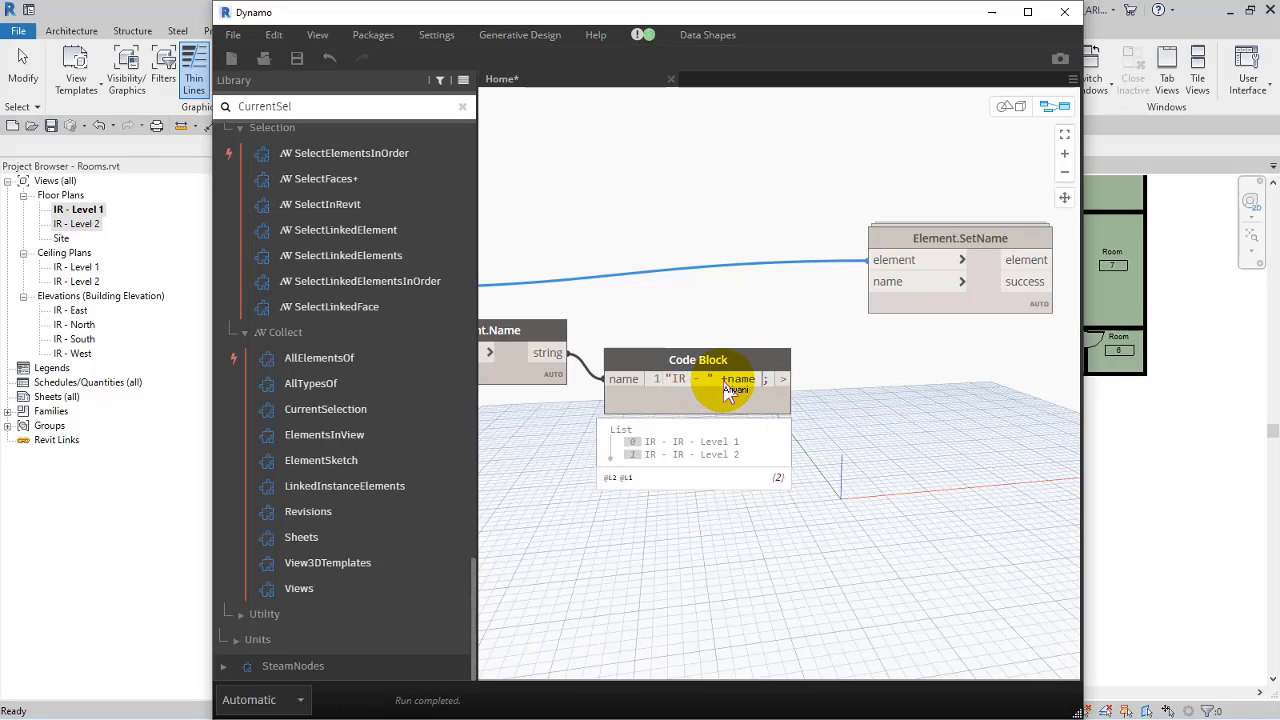
Wire the selection and Code Block into Element.SetName and run to rename the views
right_click(710, 340)
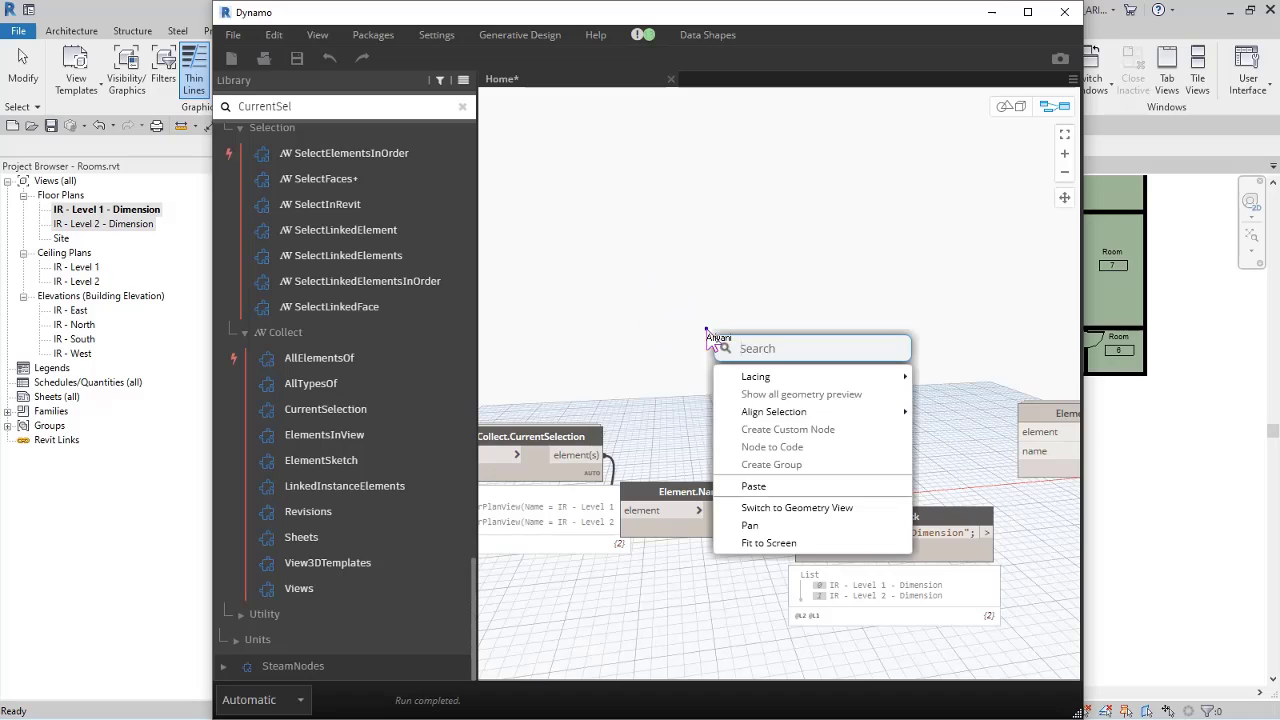